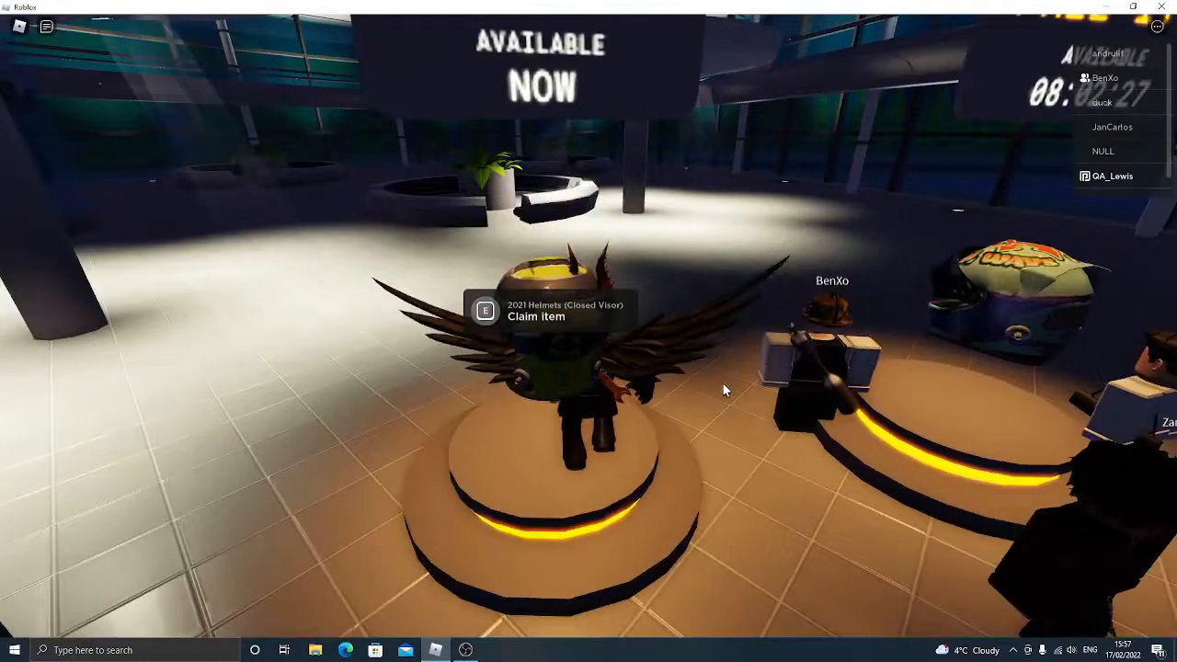
Claim the 2021 Helmets (Closed Visor) from the pedestal and close the Item Claimed dialog
{"action": "left_click", "coordinate": [485, 311]}
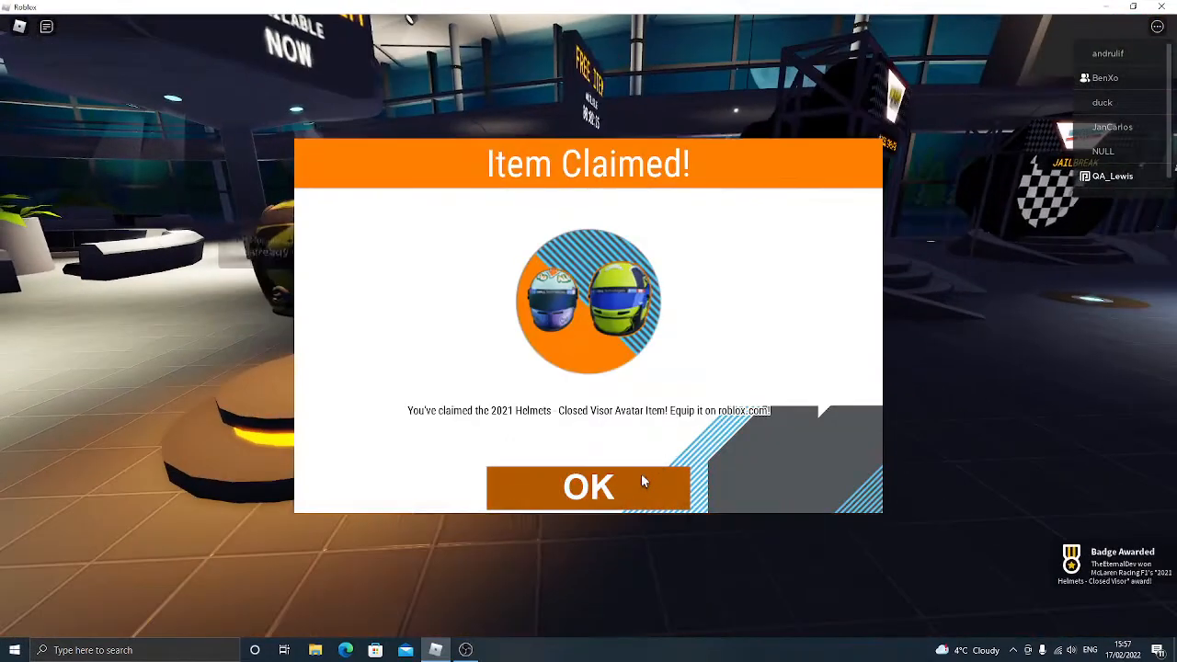
{"action": "left_click", "coordinate": [589, 486]}
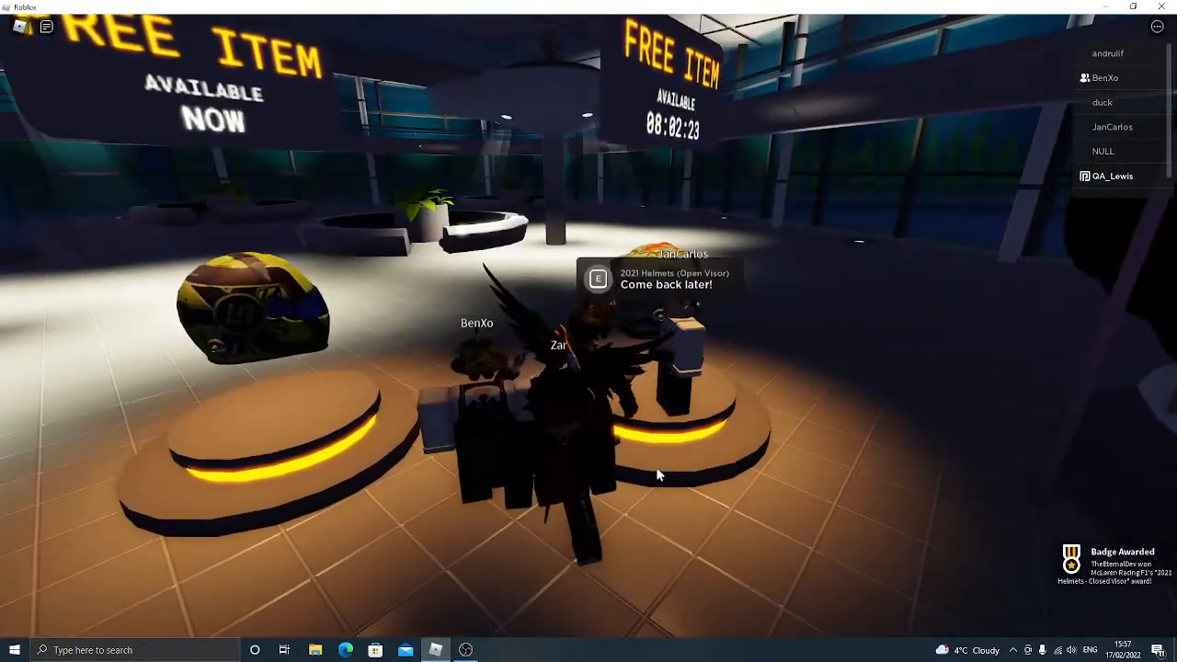